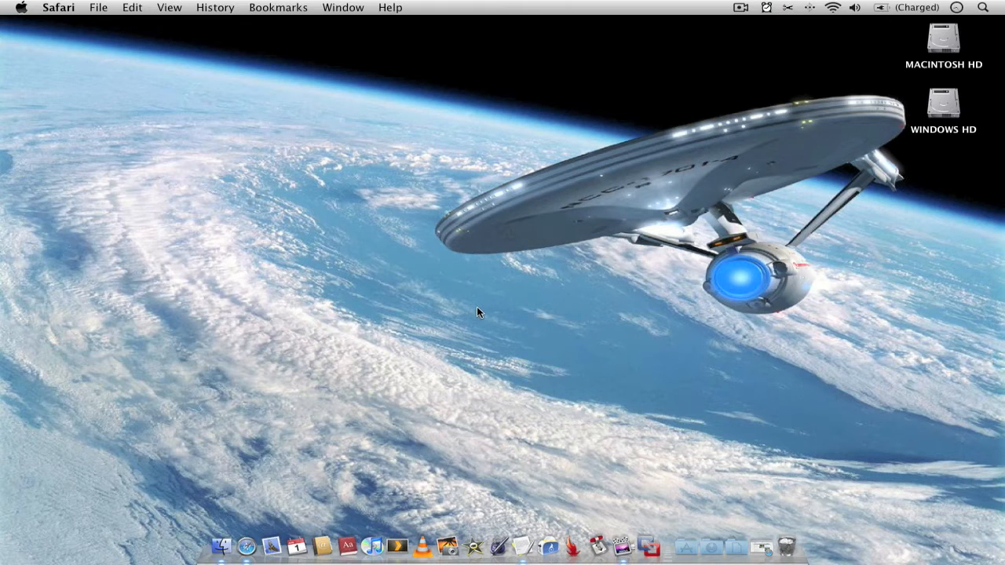
pyautogui.moveTo(699, 161)
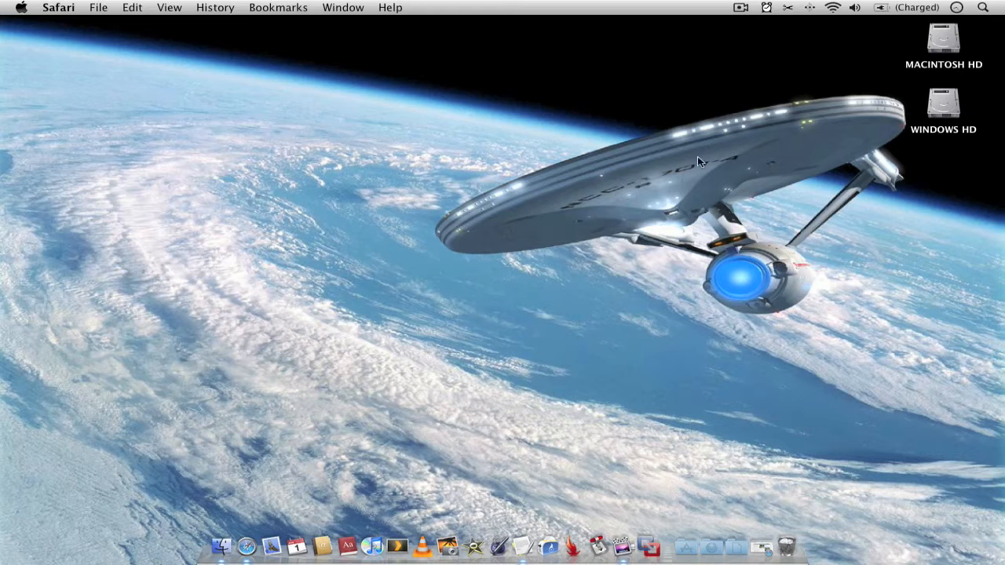
# Step: Check Jumpcut's clipboard history menu and dismiss it while still empty
pyautogui.click(791, 6)
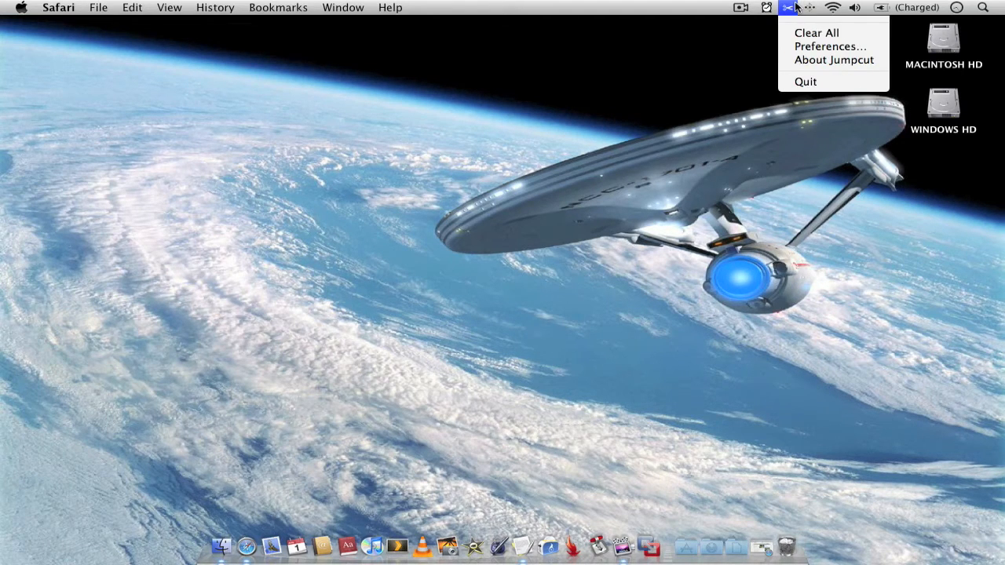
pyautogui.click(798, 40)
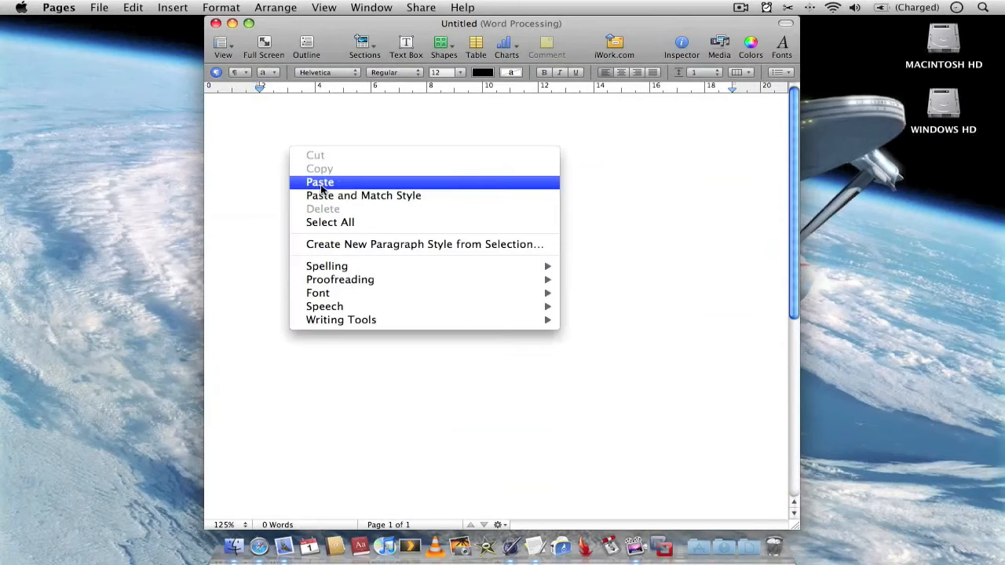
# Step: Paste the Apple start page link into the Pages document and close it without saving
pyautogui.click(320, 183)
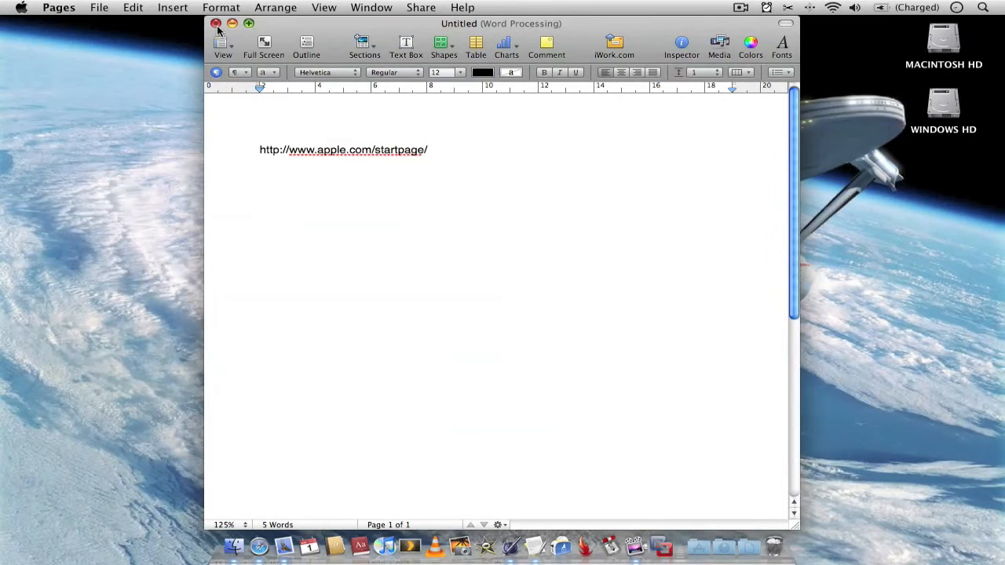
pyautogui.click(217, 23)
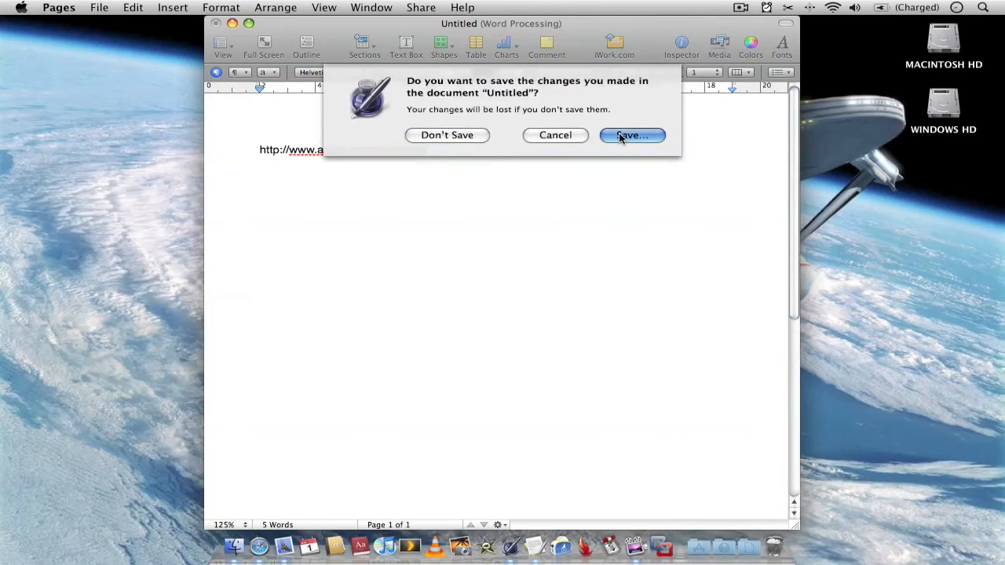
pyautogui.click(631, 135)
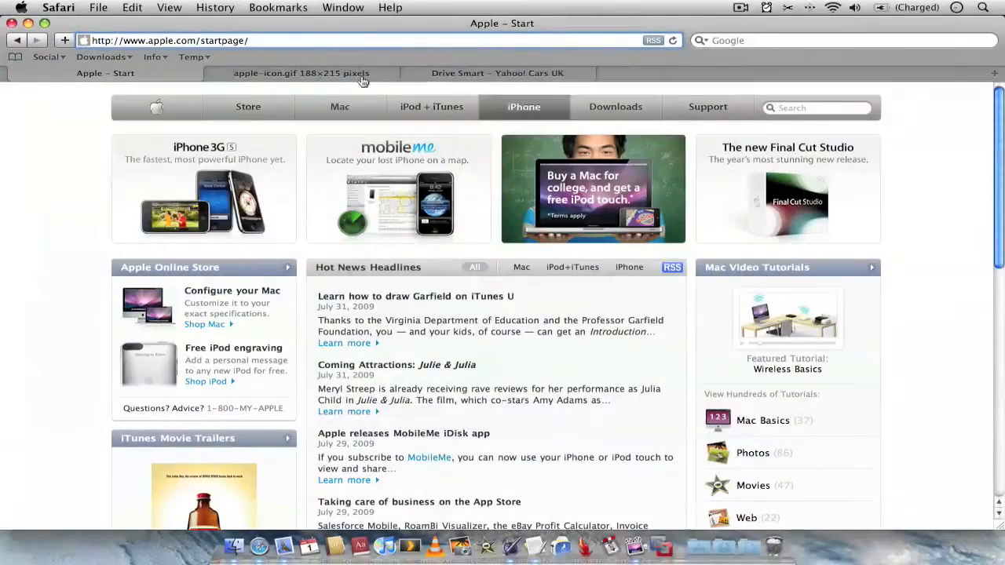
# Step: Copy the Lamborghini Gallardo paragraph from the Drive Smart tab and the Apple logo image
pyautogui.click(496, 74)
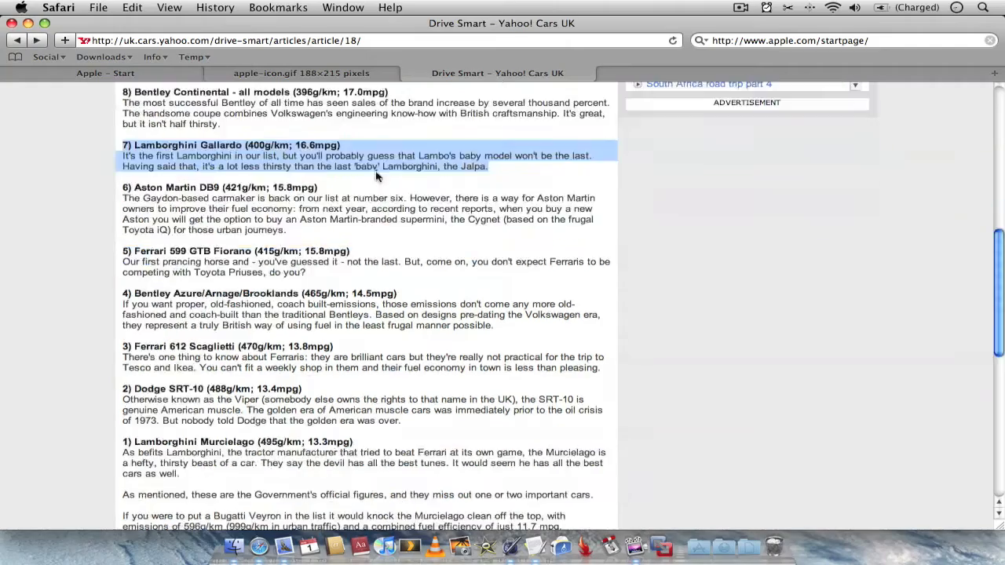
pyautogui.rightClick(377, 167)
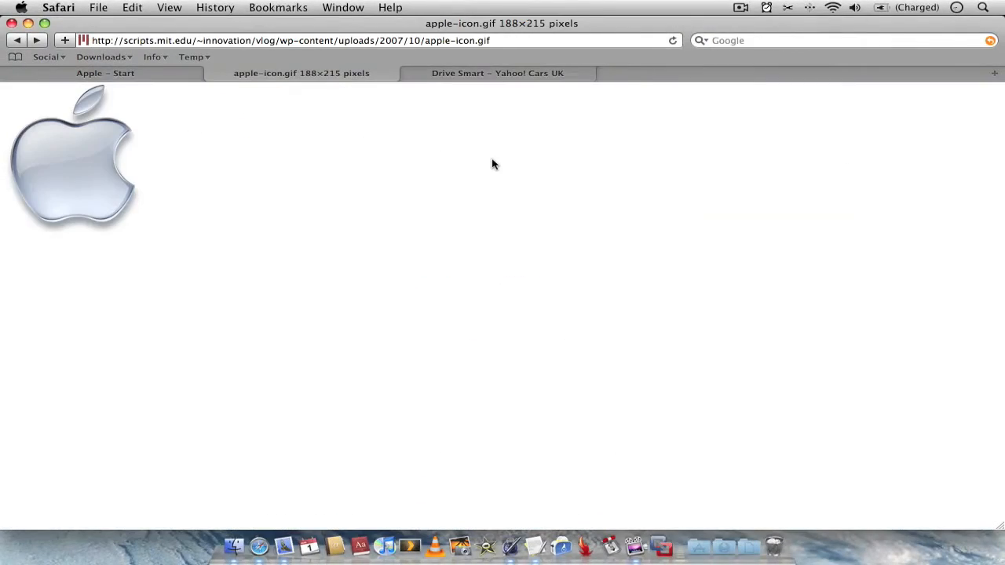
pyautogui.moveTo(439, 182)
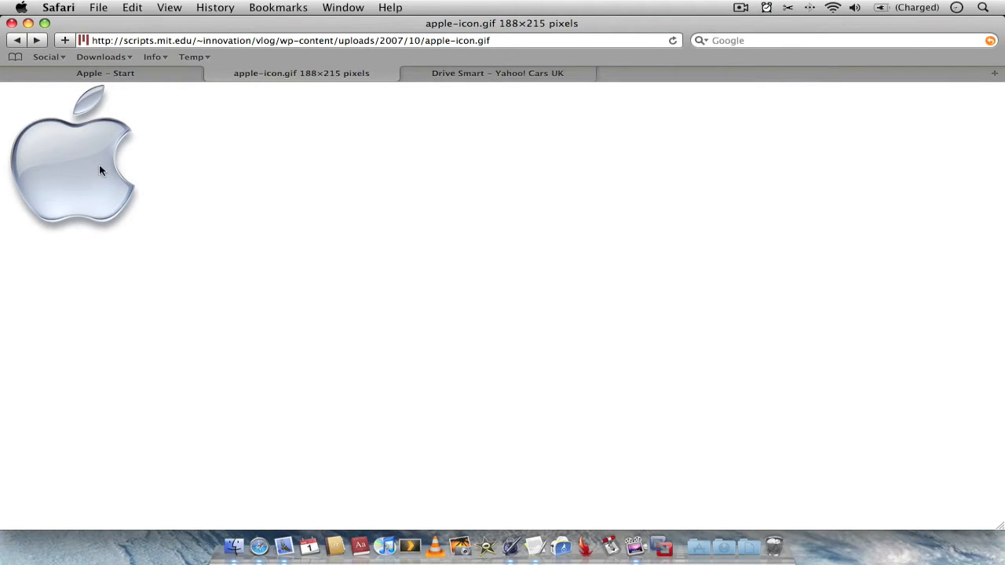
pyautogui.rightClick(100, 170)
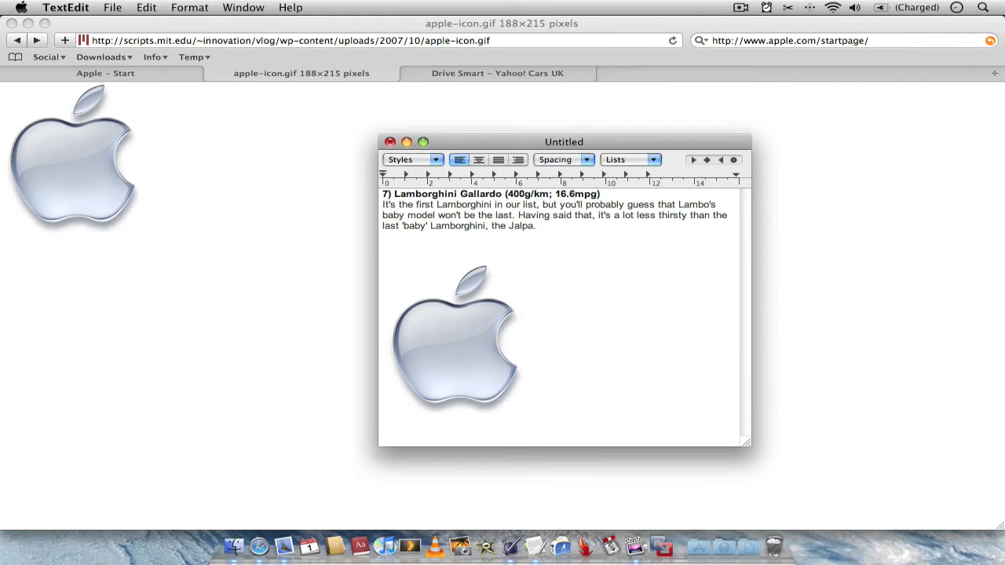
pyautogui.moveTo(591, 313)
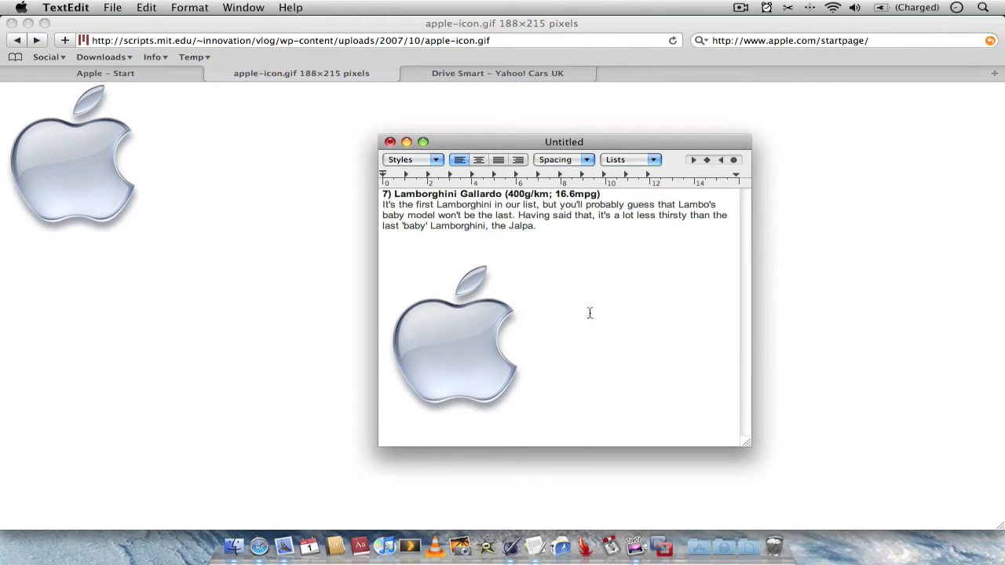
# Step: Place the insertion point to the right of the pasted Apple logo
pyautogui.click(534, 338)
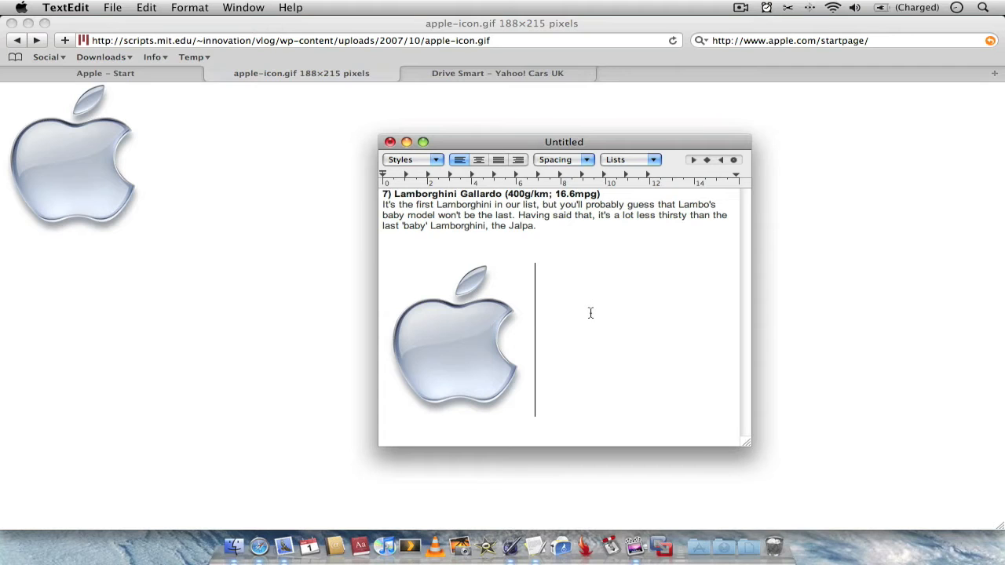
pyautogui.moveTo(791, 12)
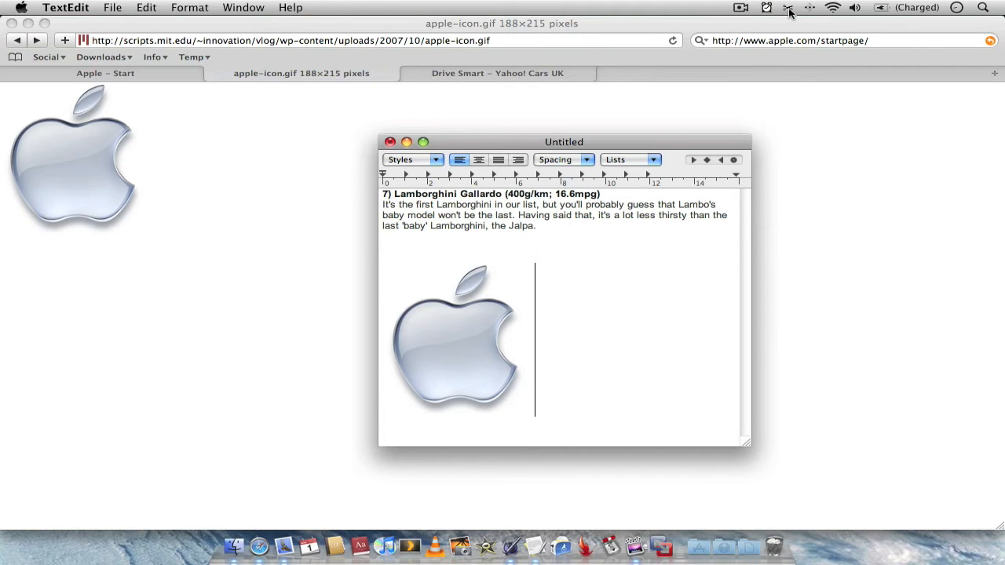
pyautogui.click(789, 6)
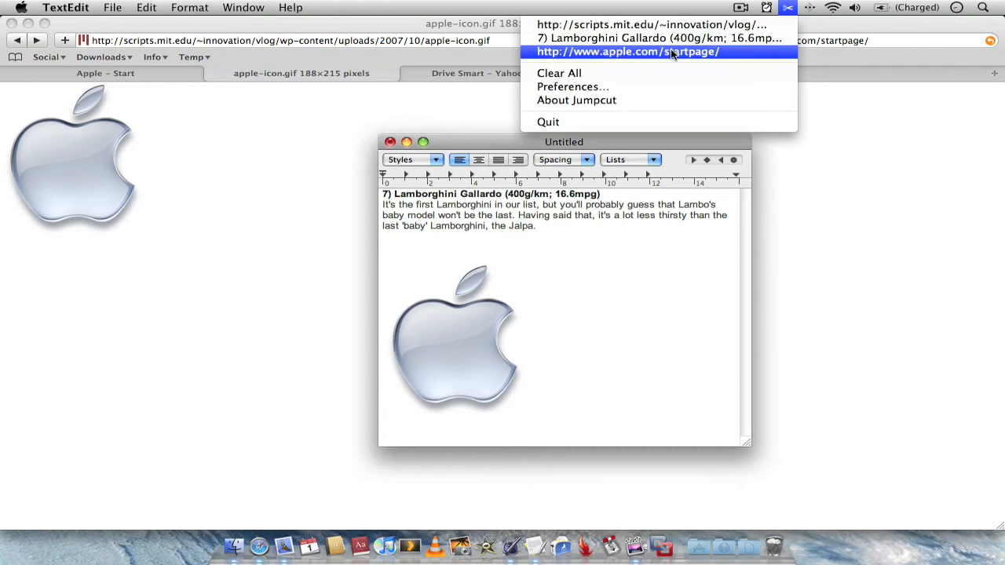
pyautogui.click(625, 50)
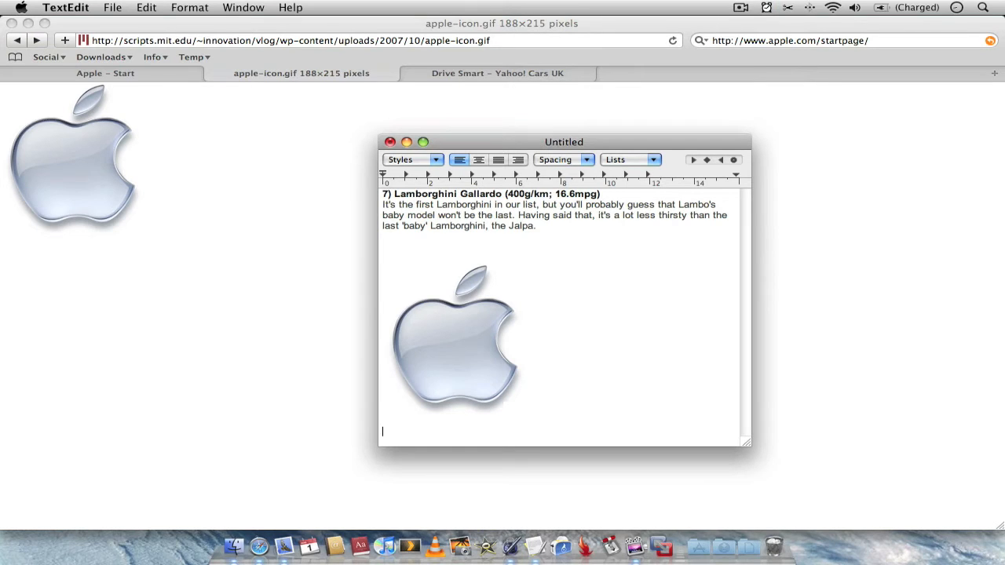
pyautogui.write('http://www.apple.com/startpage/')
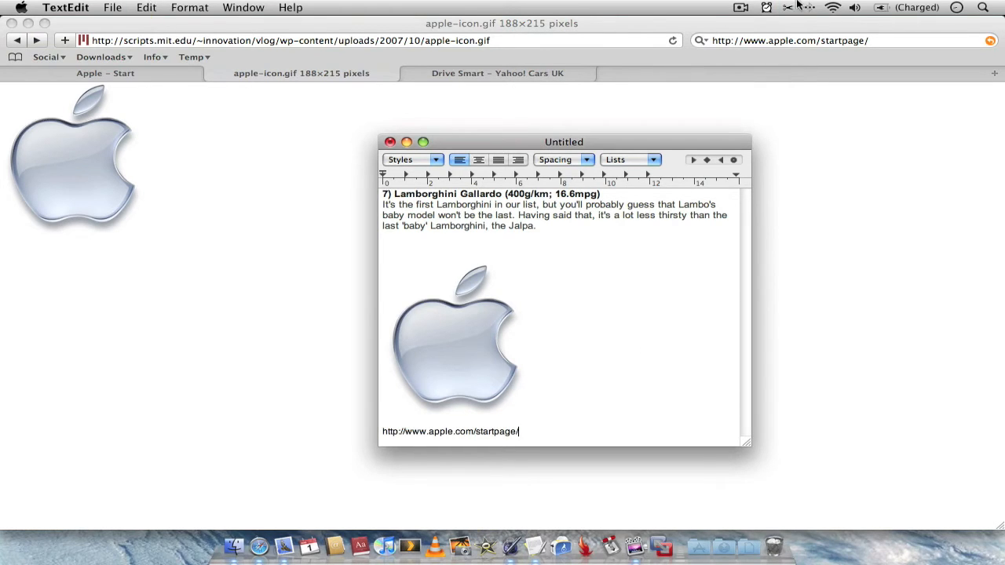
pyautogui.click(788, 6)
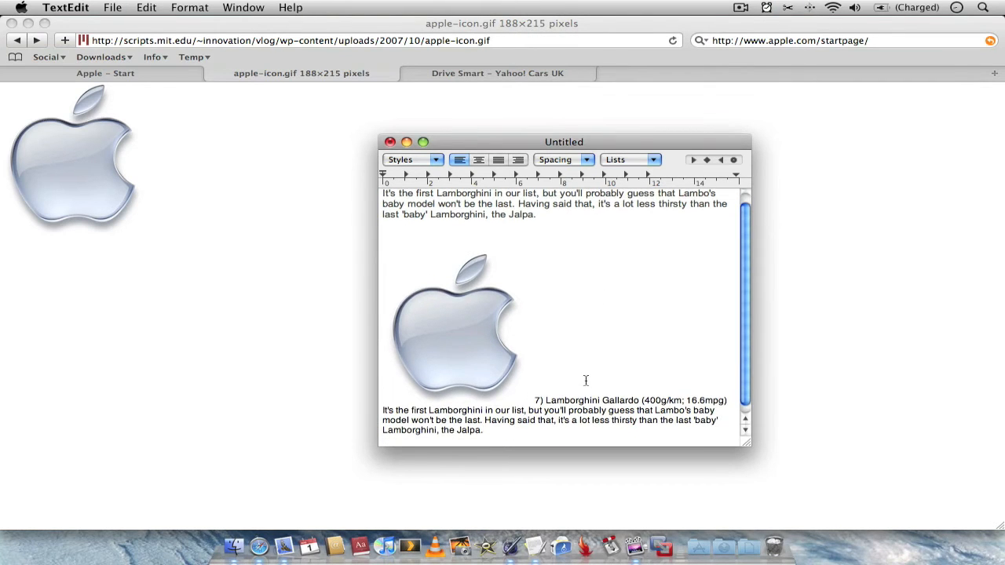
# Step: Paste the link inside the repeated Gallardo heading and scroll down to view it
pyautogui.click(767, 6)
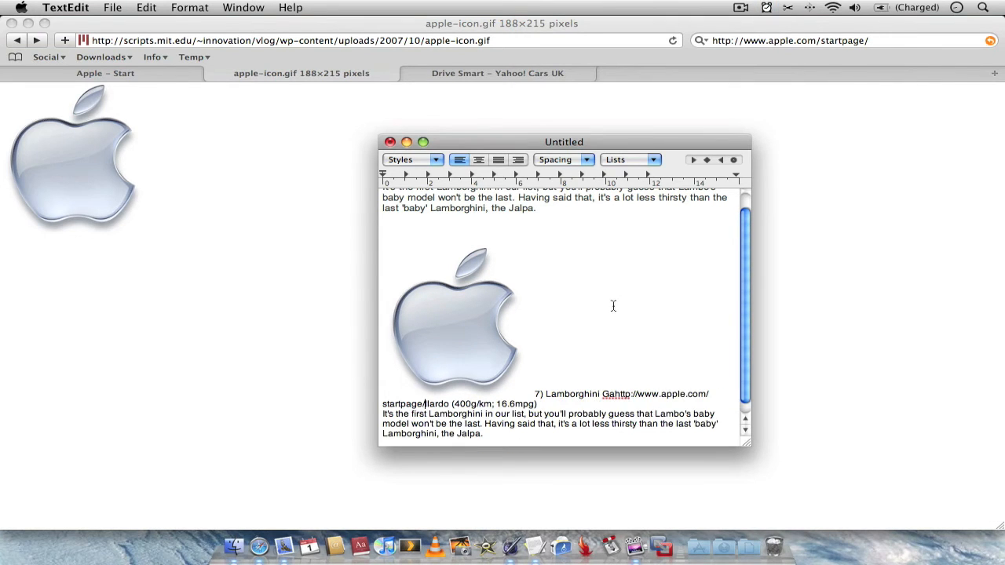
pyautogui.scroll(-3)
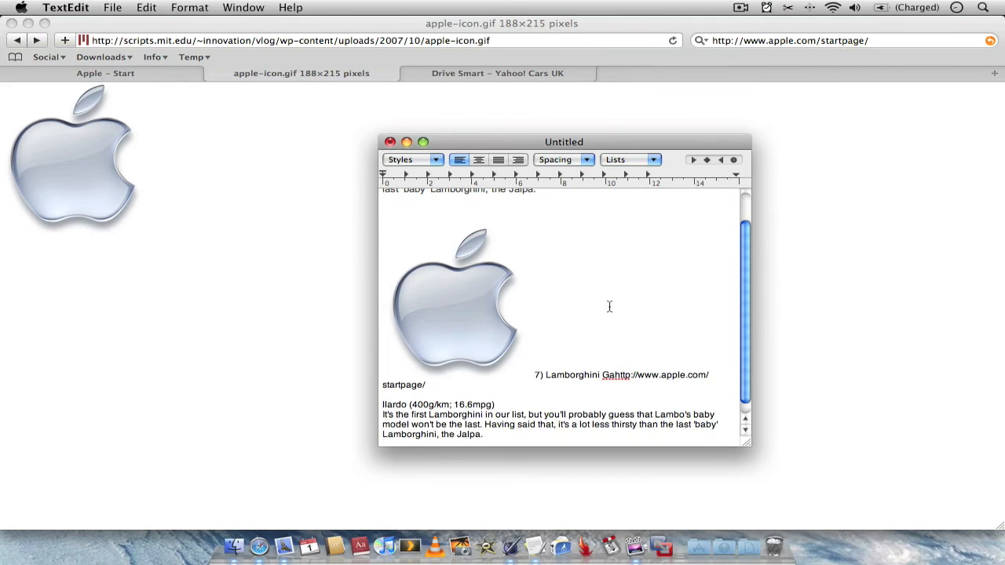